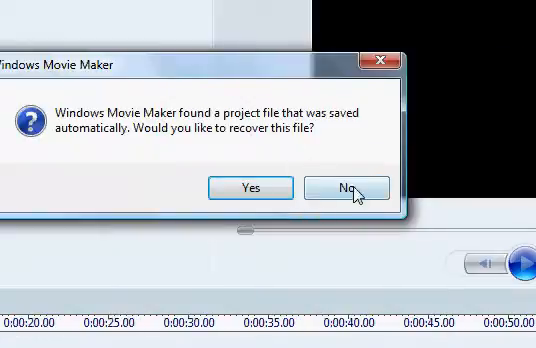
# - Decline recovering the auto-saved project so the Requiem audio clip stays on the timeline
pyautogui.click(352, 188)
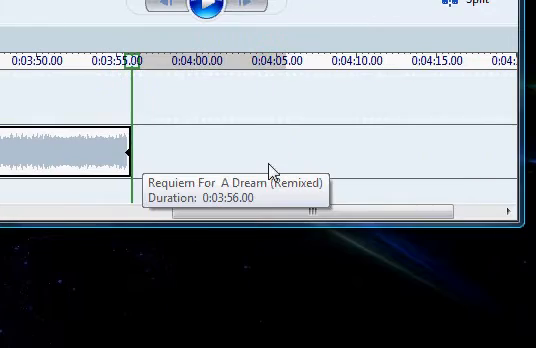
pyautogui.moveTo(210, 220)
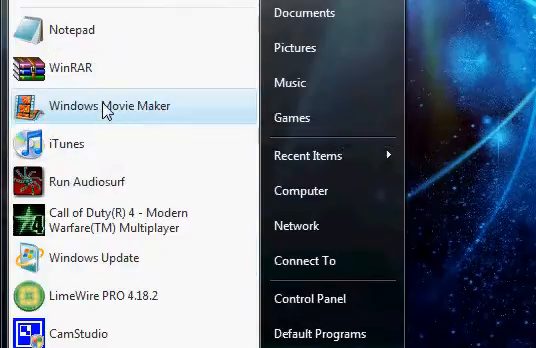
# - Relaunch Movie Maker and disable every installed video filter under Tools > Options > Compatibility
pyautogui.click(110, 106)
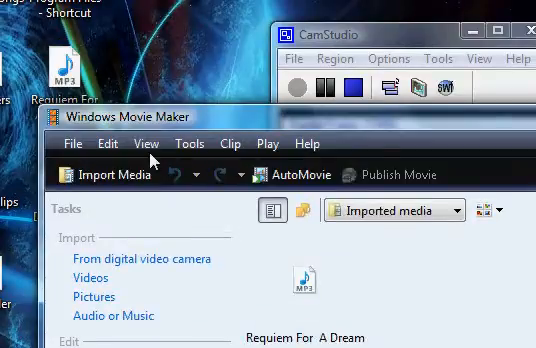
pyautogui.click(188, 144)
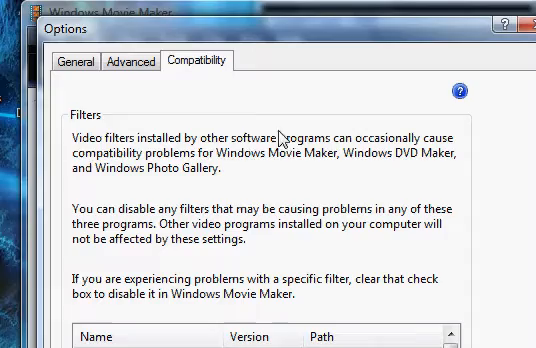
pyautogui.scroll(-3)
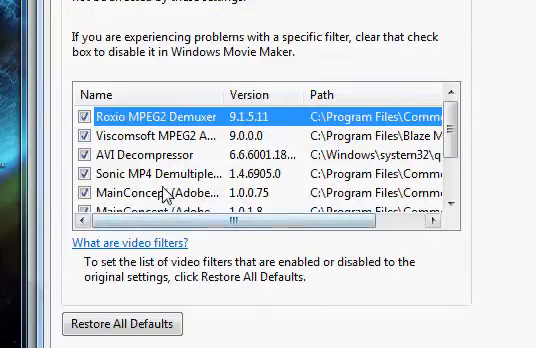
pyautogui.scroll(-3)
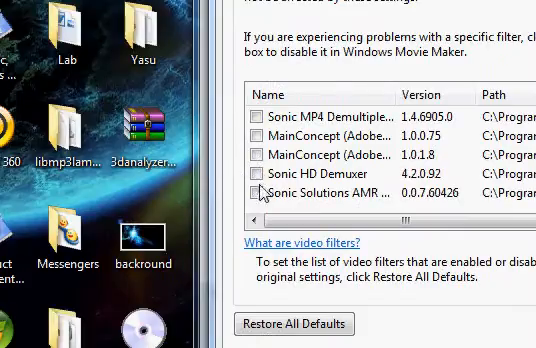
pyautogui.scroll(3)
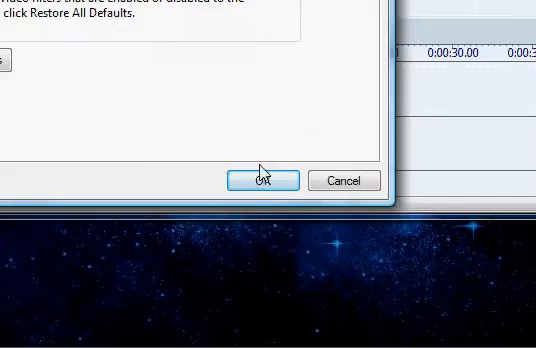
pyautogui.click(264, 180)
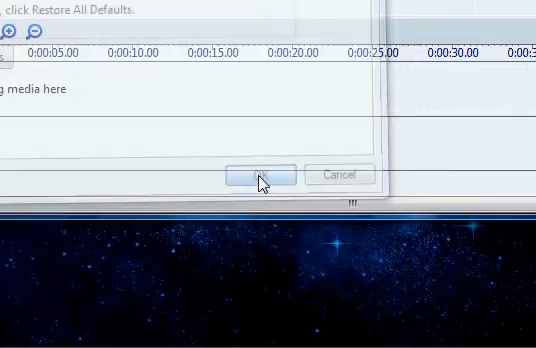
# - Dismiss the Options dialog, returning to the imported media showing Requiem For A Dream (Remixed)
pyautogui.click(256, 176)
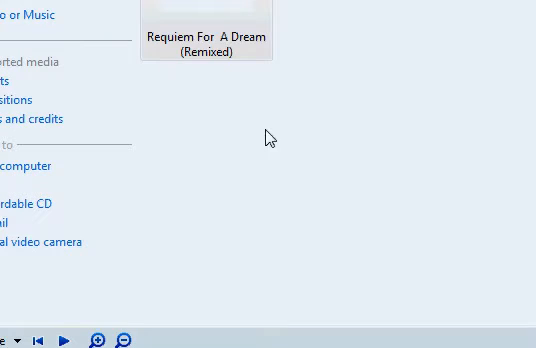
pyautogui.moveTo(320, 132)
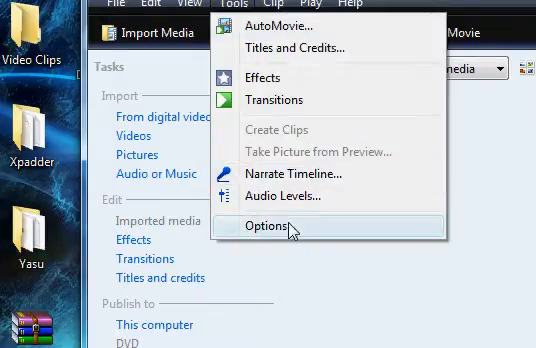
# - Re-enable one video filter in the Compatibility list and confirm so previews play
pyautogui.click(280, 226)
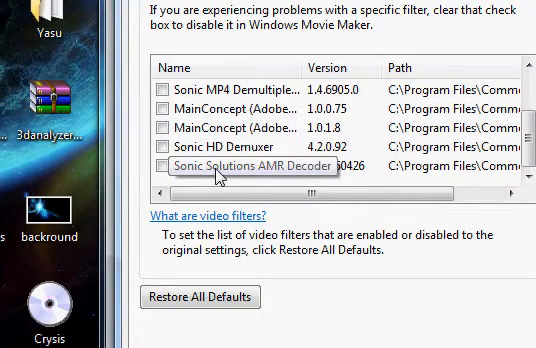
pyautogui.scroll(3)
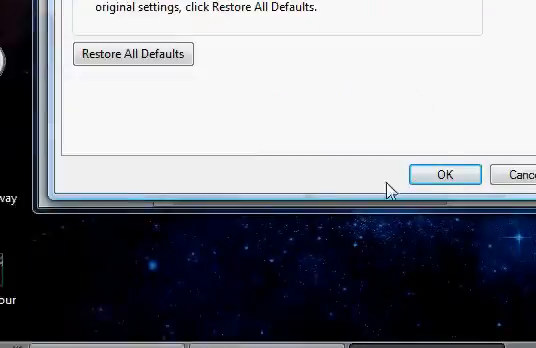
pyautogui.click(448, 174)
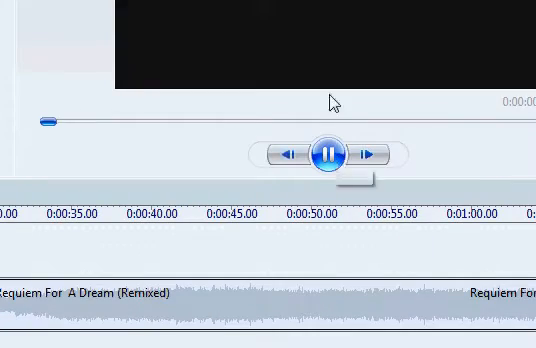
# - Pause the Requiem preview playback, then start it playing again
pyautogui.click(324, 152)
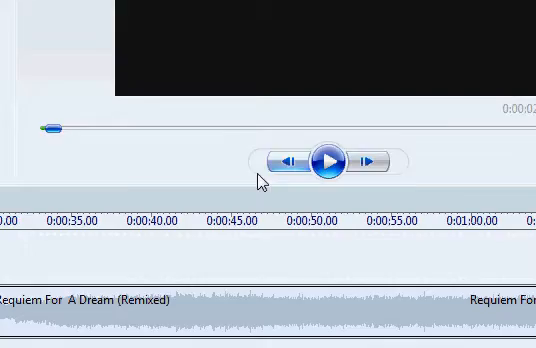
pyautogui.click(210, 100)
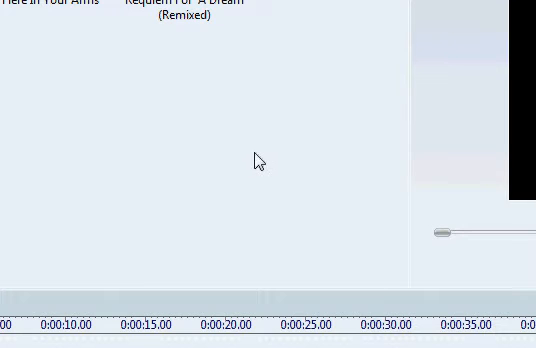
pyautogui.moveTo(252, 152)
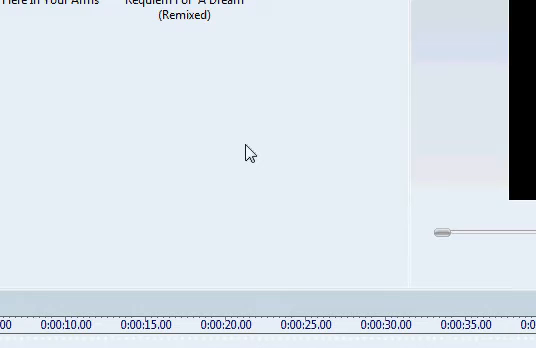
pyautogui.moveTo(276, 168)
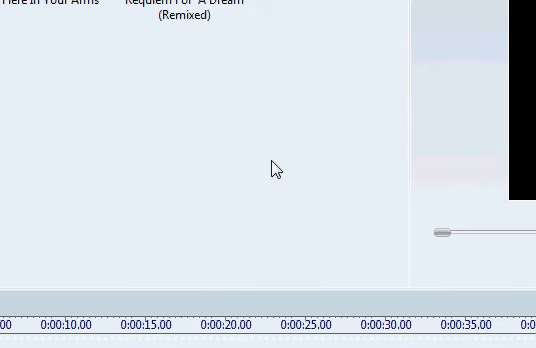
pyautogui.moveTo(258, 162)
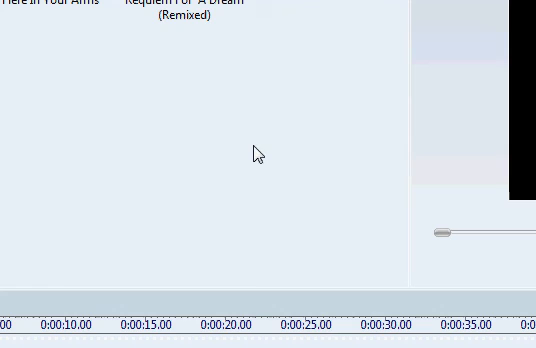
pyautogui.moveTo(252, 134)
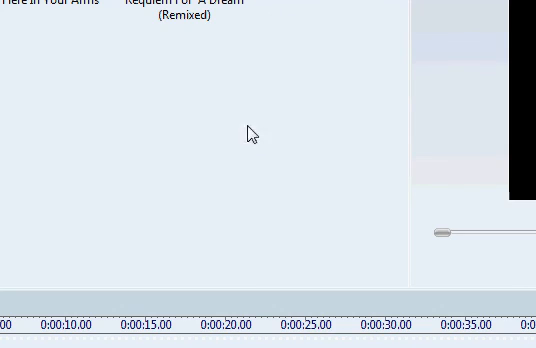